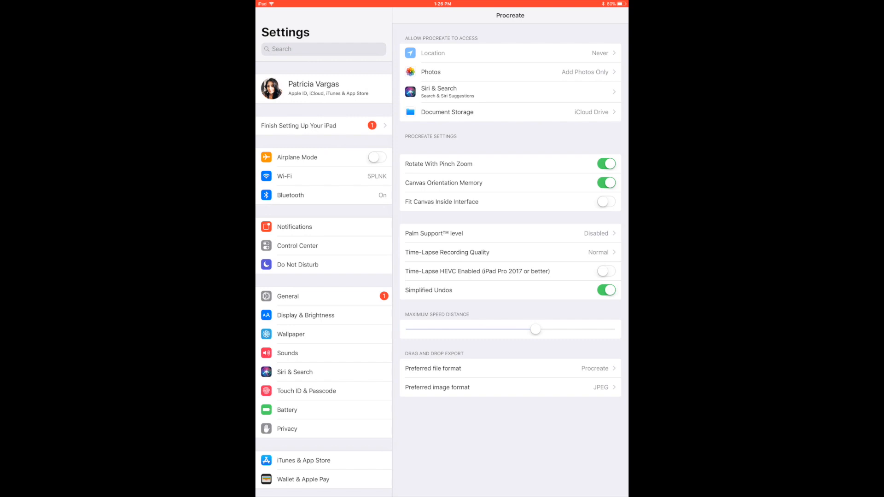
Scroll Procreate's settings to reach the Time-Lapse Recording Quality entry
scroll("down", 3)
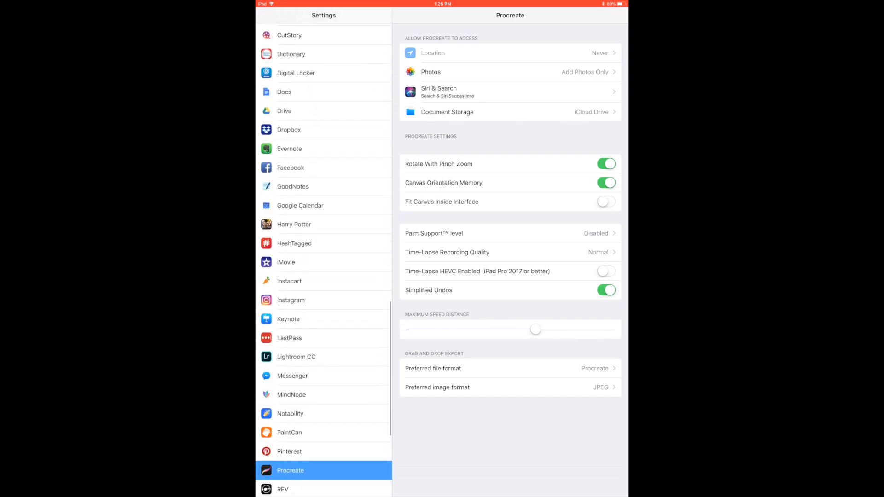
scroll("down", 3)
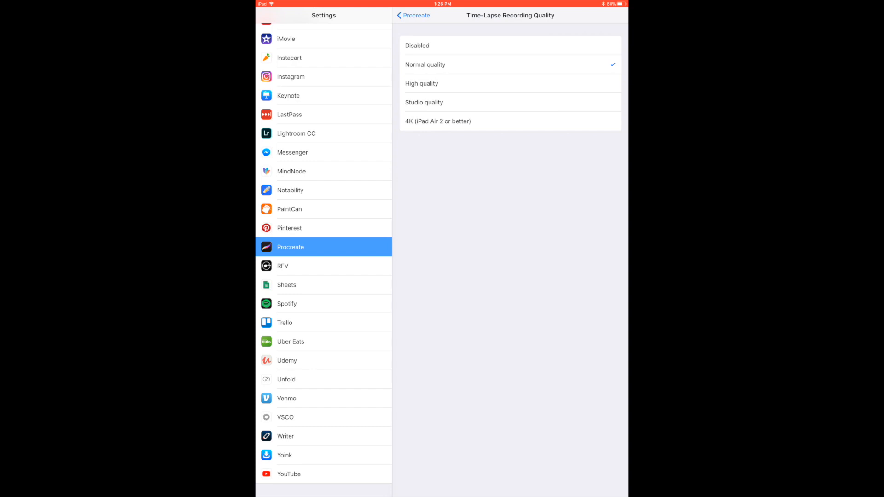
Choose 4K (iPad Air 2 or better) quality and return to Procreate's settings page
left_click(502, 122)
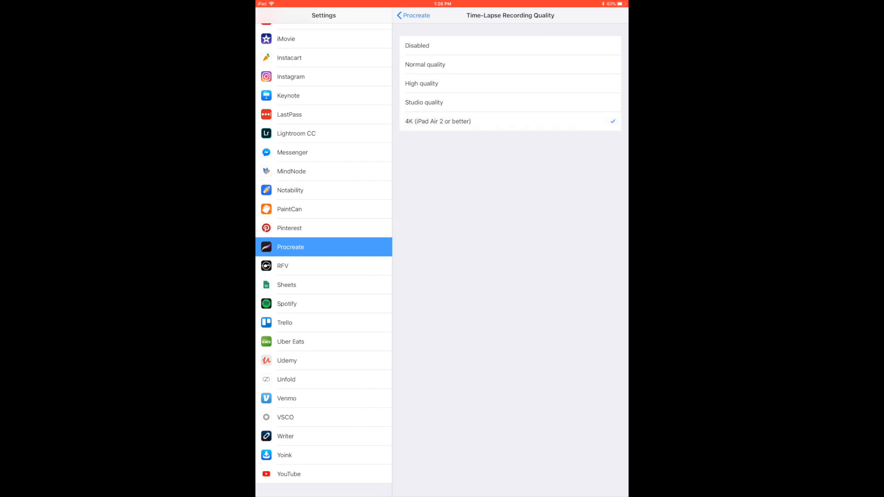
left_click(407, 15)
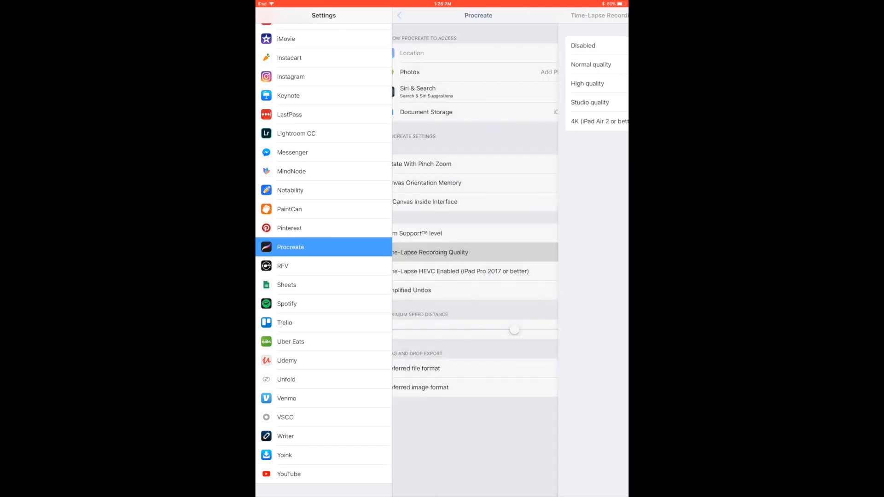
left_click(597, 122)
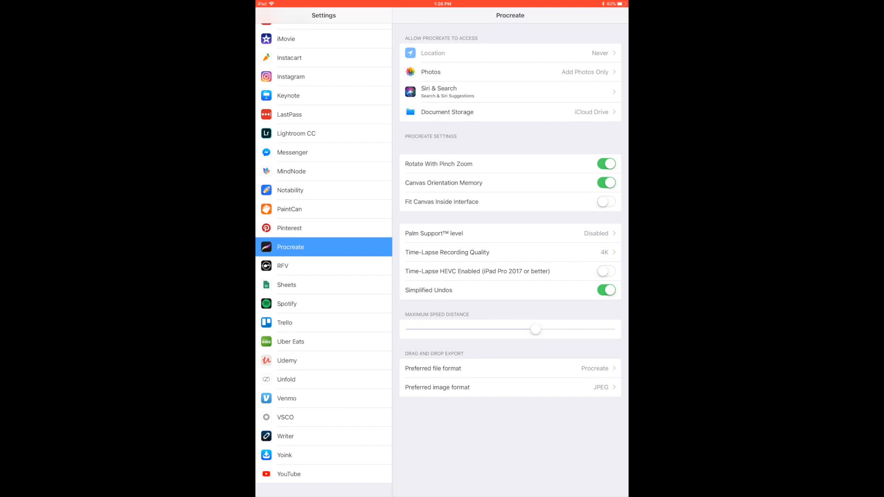
Switch on Time-Lapse HEVC Enabled, then leave Settings for the home screen
left_click(606, 271)
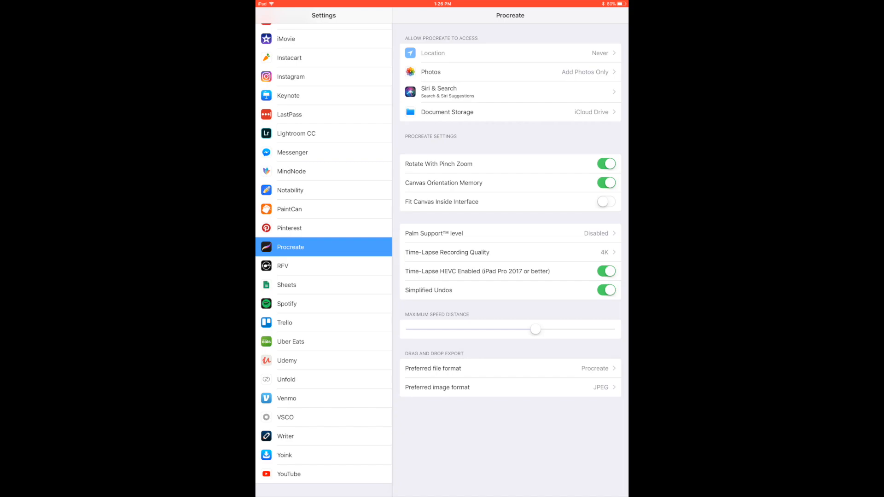
key("home")
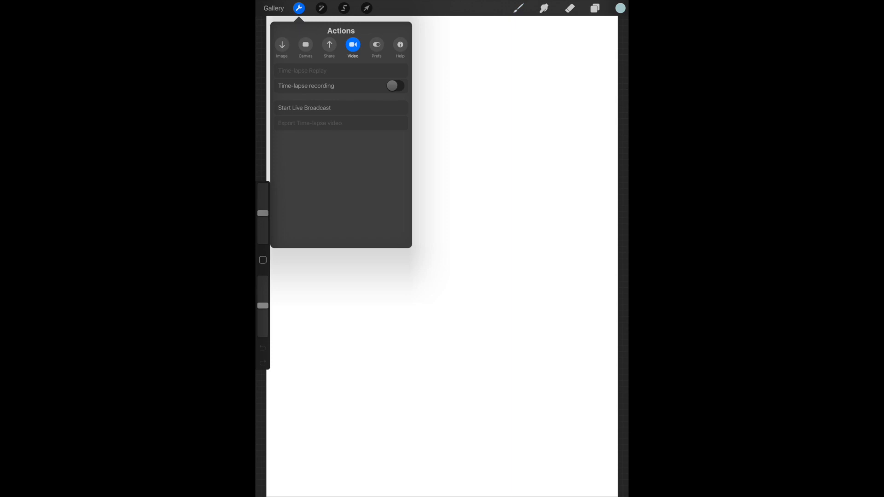
Switch on Time-lapse recording in Procreate's Actions > Video options
left_click(394, 86)
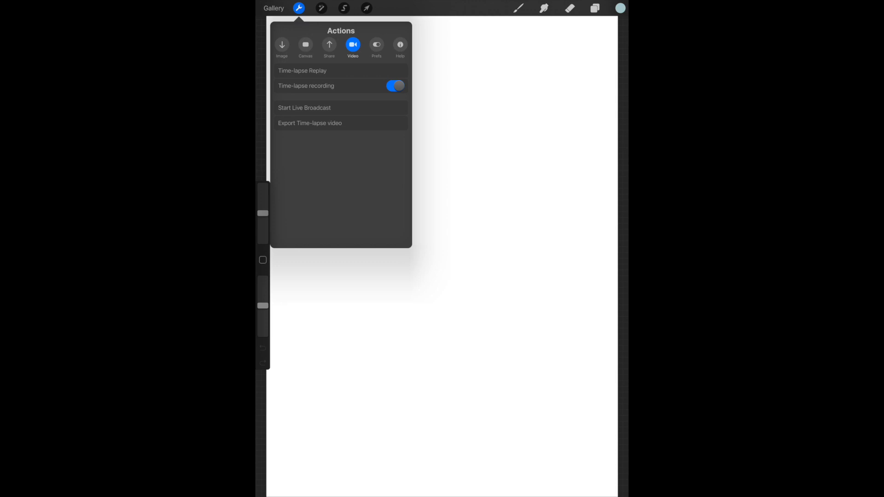
left_click(400, 46)
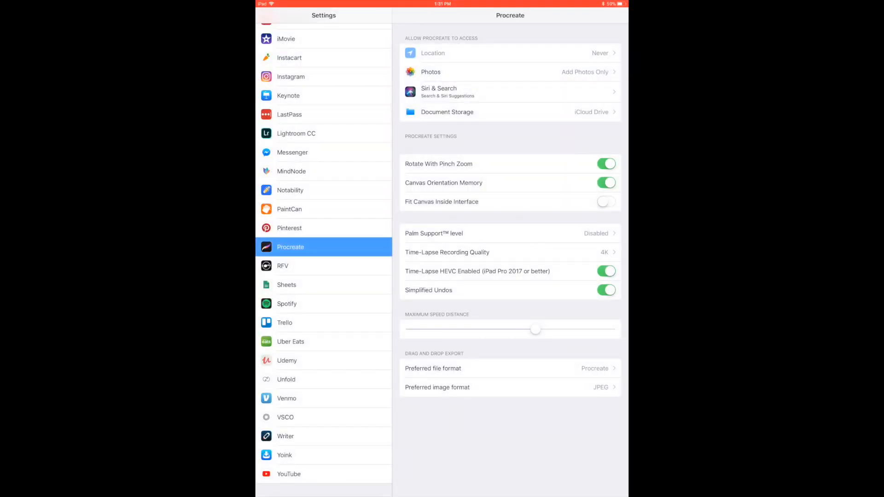
scroll("down", 3)
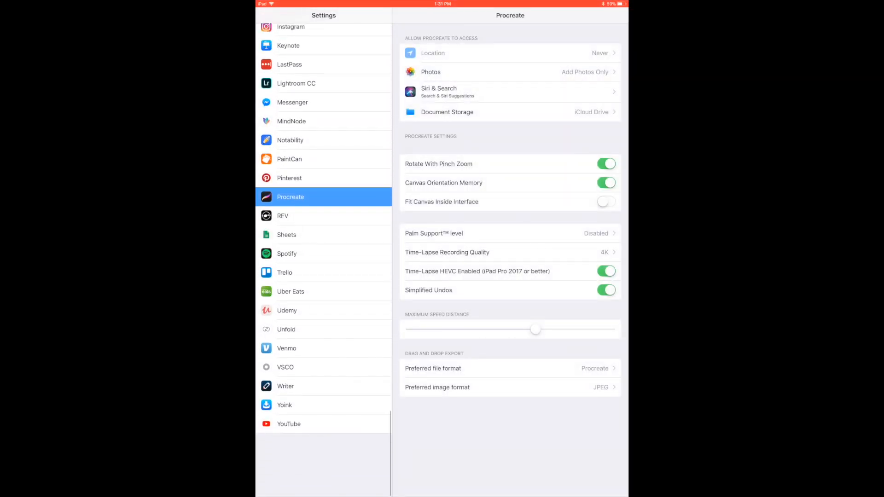
scroll("down", 3)
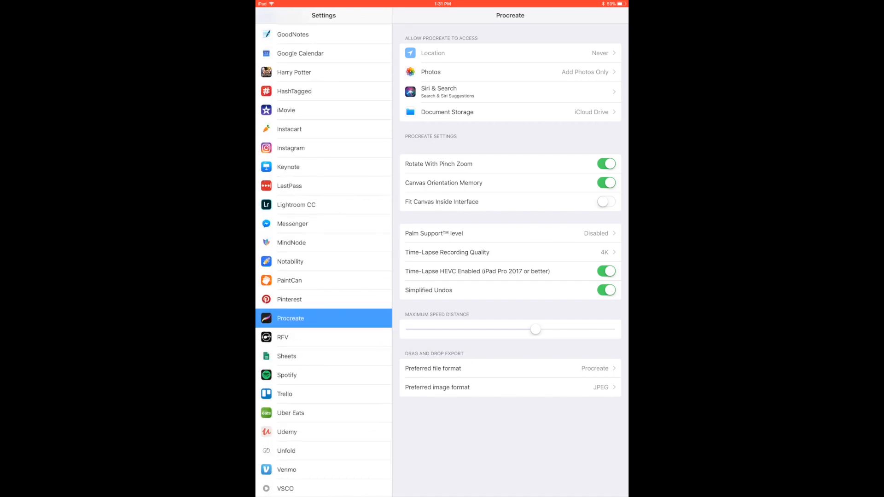